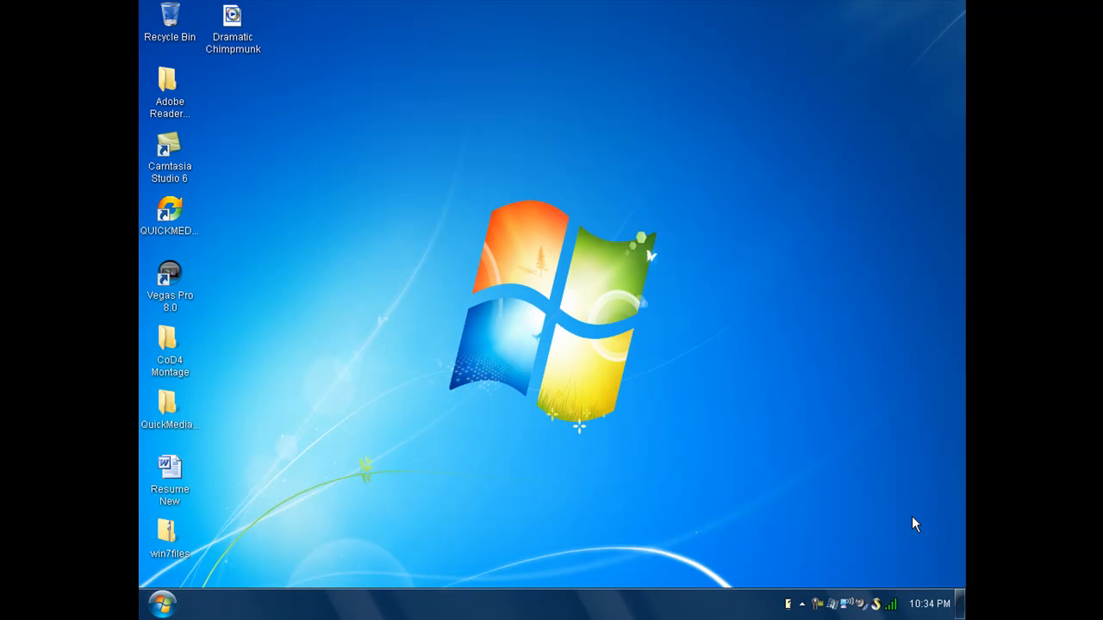
mouse_move(610, 312)
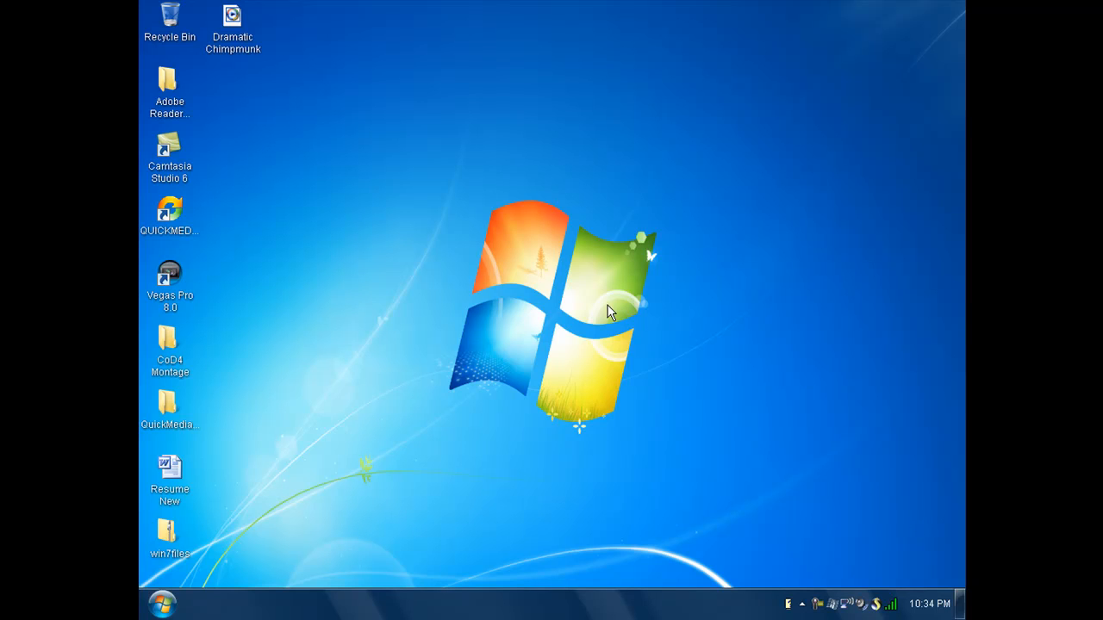
mouse_move(257, 45)
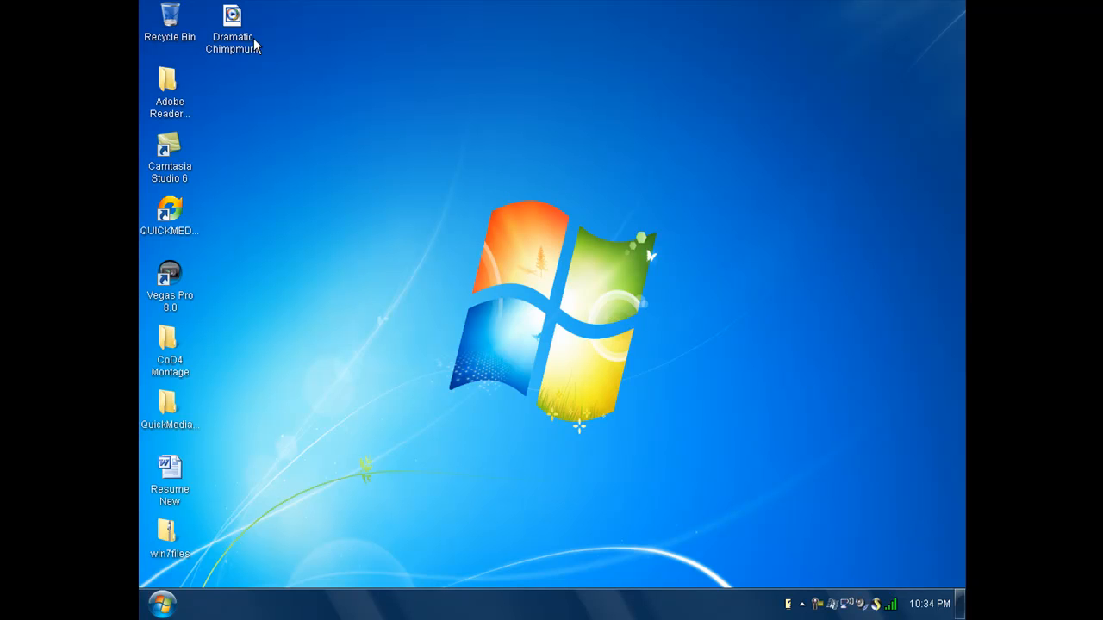
mouse_move(274, 190)
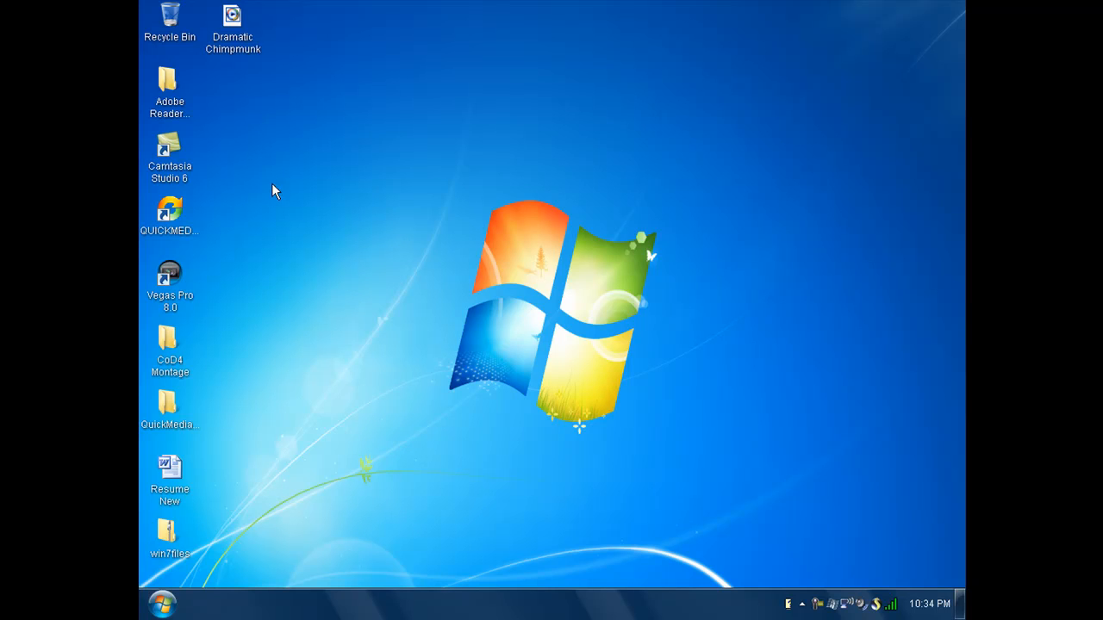
mouse_move(218, 188)
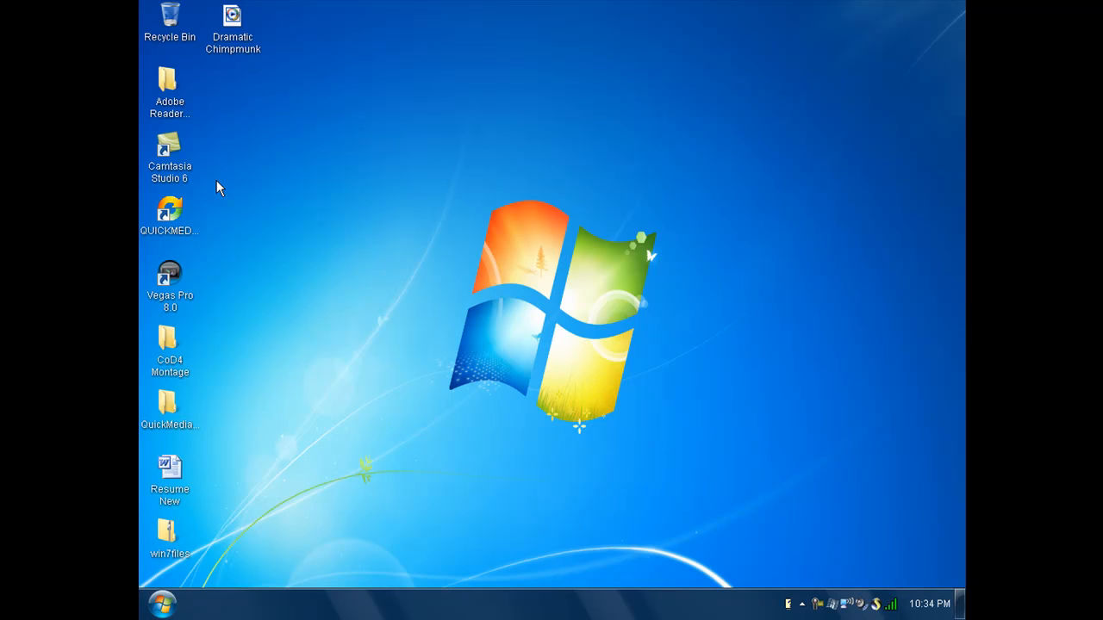
mouse_move(169, 216)
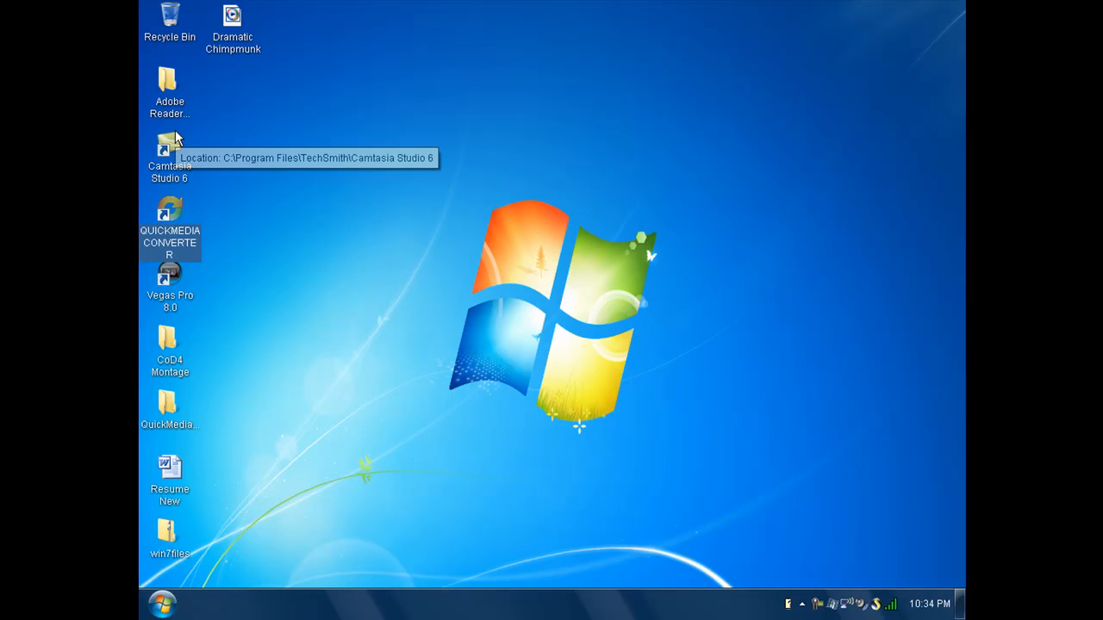
mouse_move(315, 177)
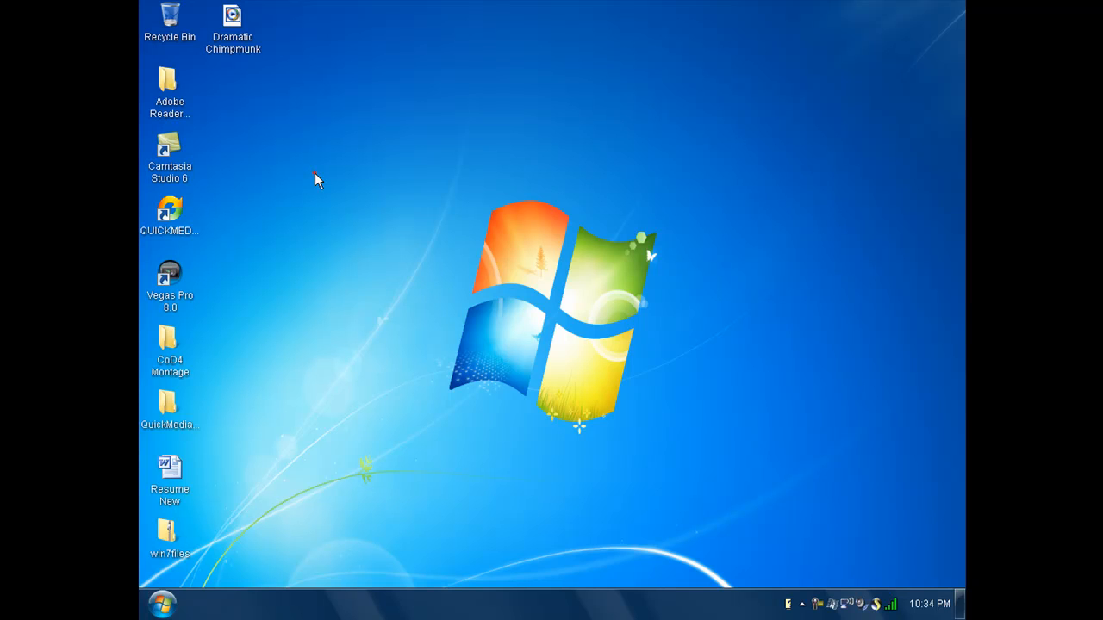
mouse_move(215, 239)
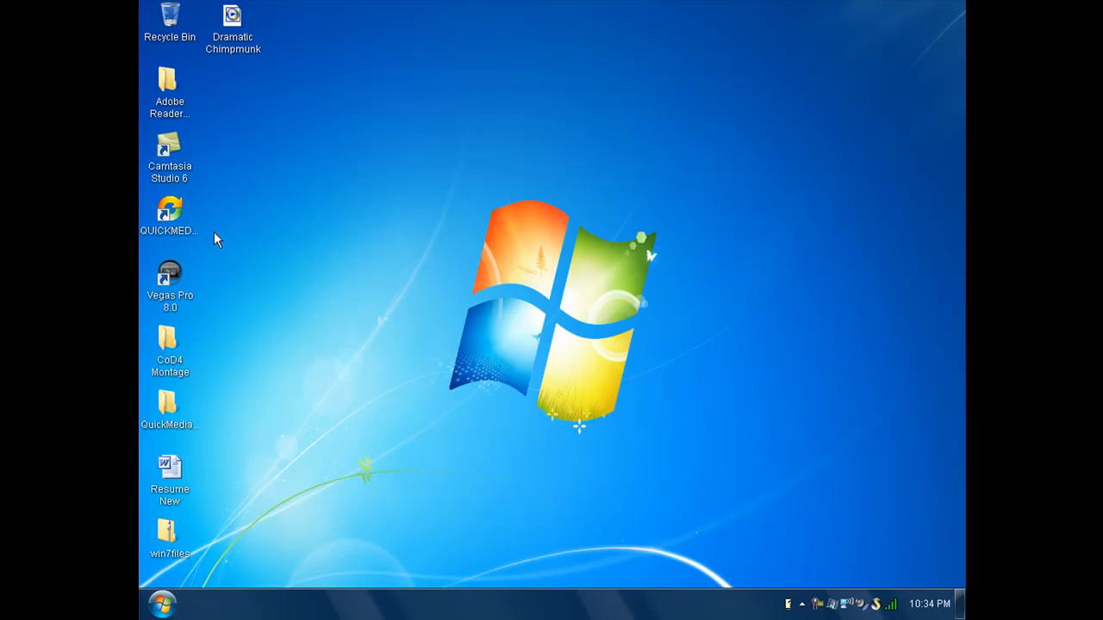
mouse_move(172, 211)
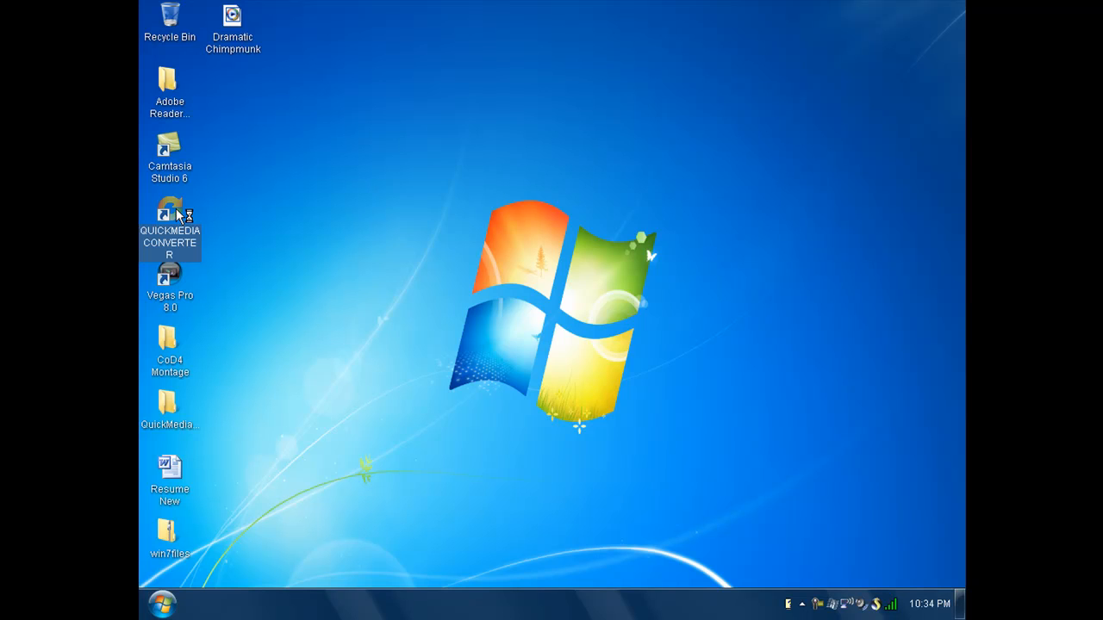
- Launch Quick Media Converter, briefly view then dismiss the DivX options, and shift the window right
double_click(169, 213)
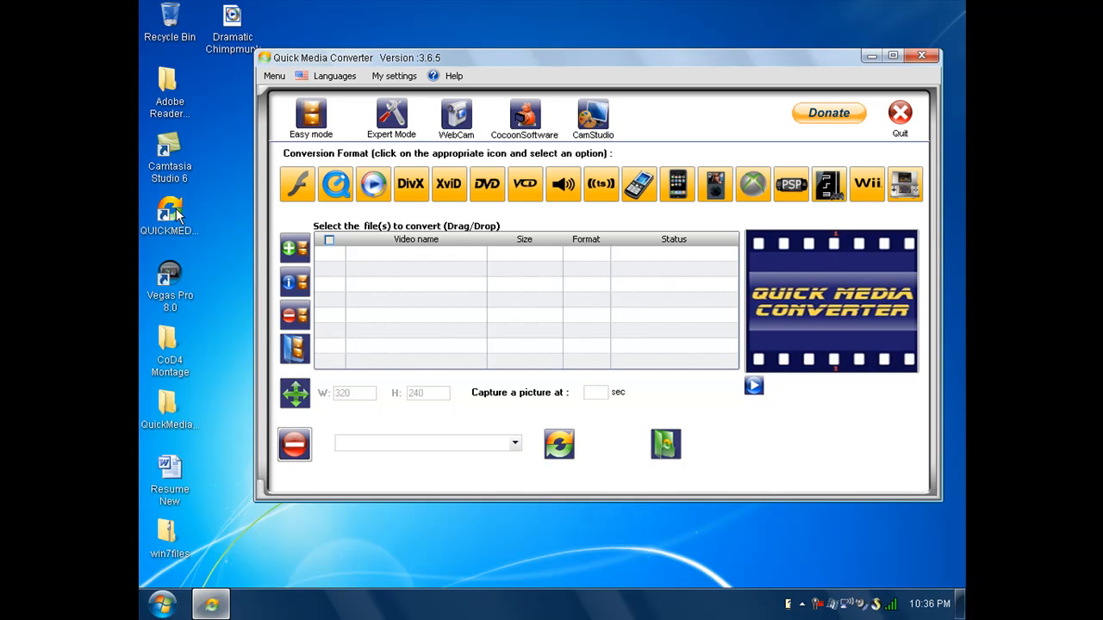
mouse_move(534, 162)
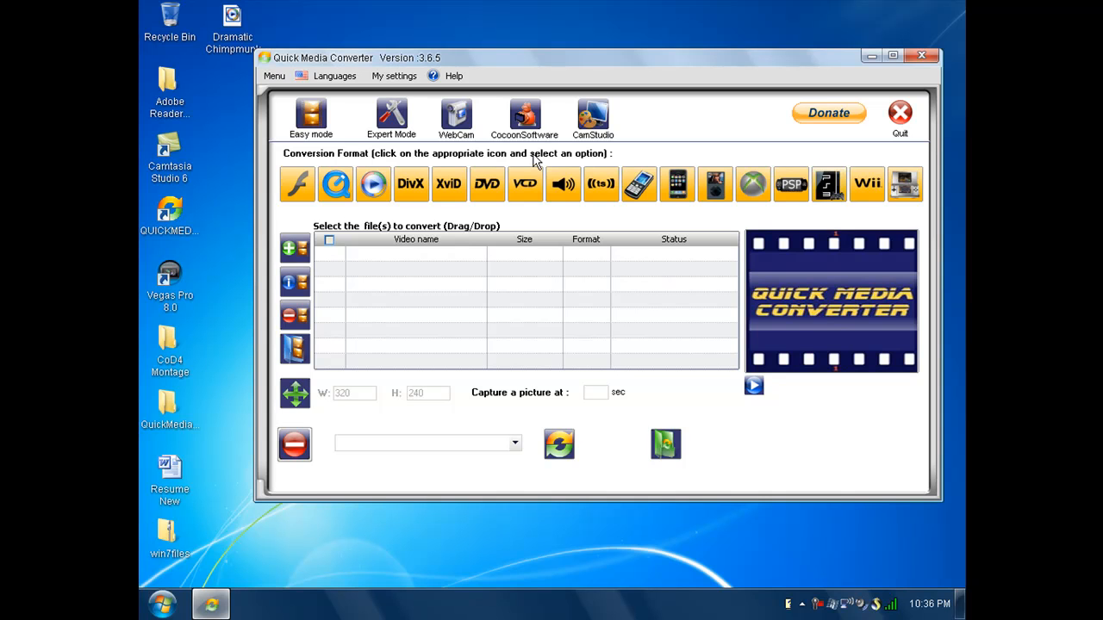
left_click(411, 183)
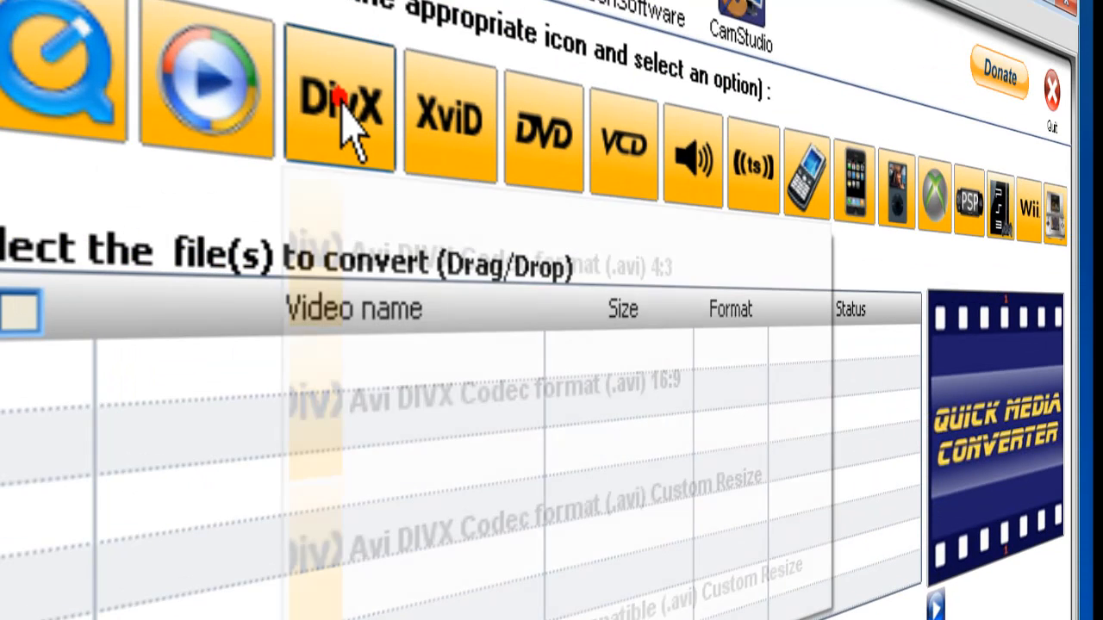
left_click(339, 104)
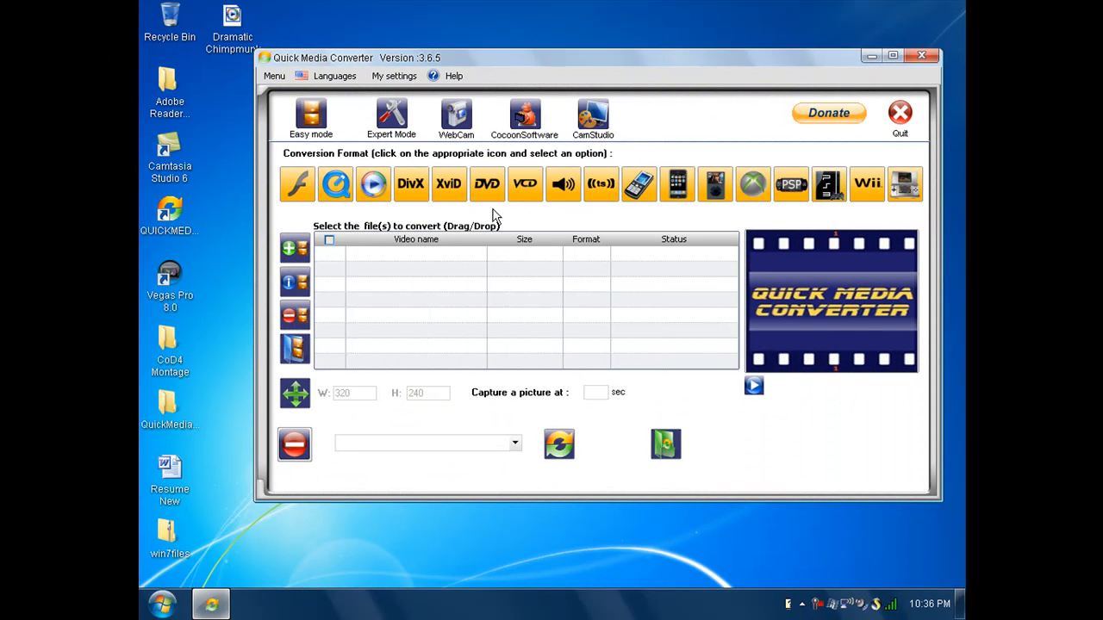
mouse_move(611, 146)
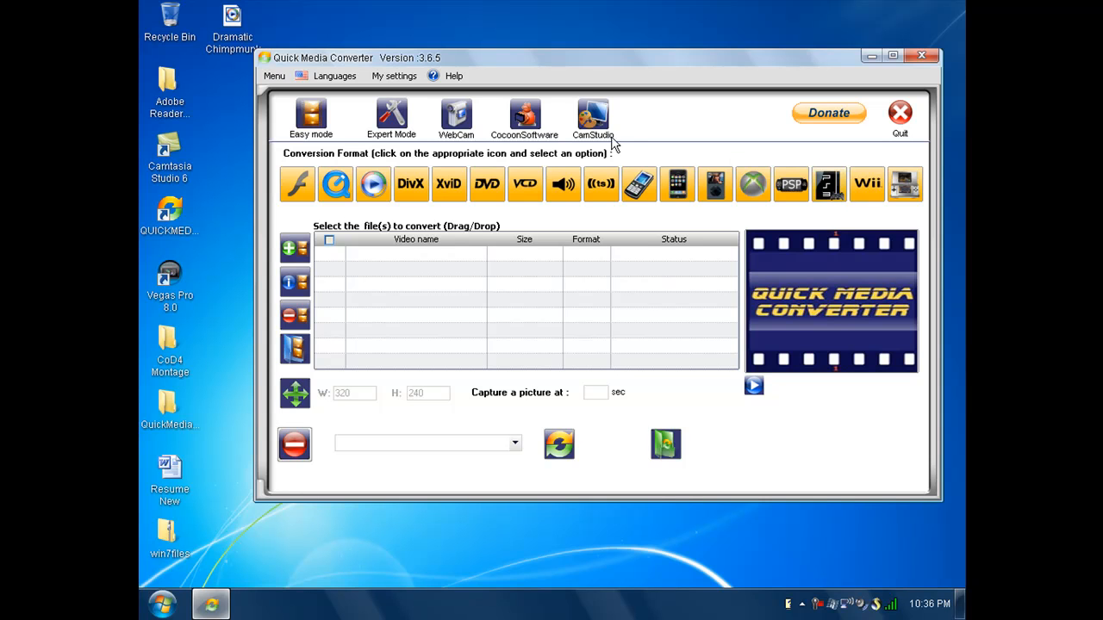
left_click_drag(388, 58, 569, 56)
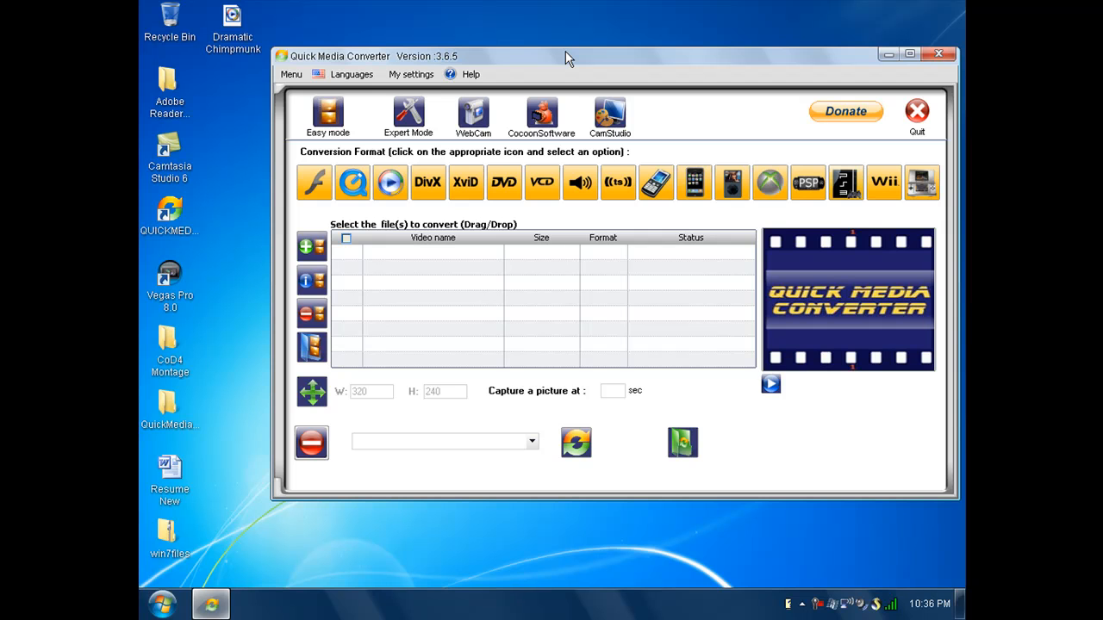
mouse_move(447, 43)
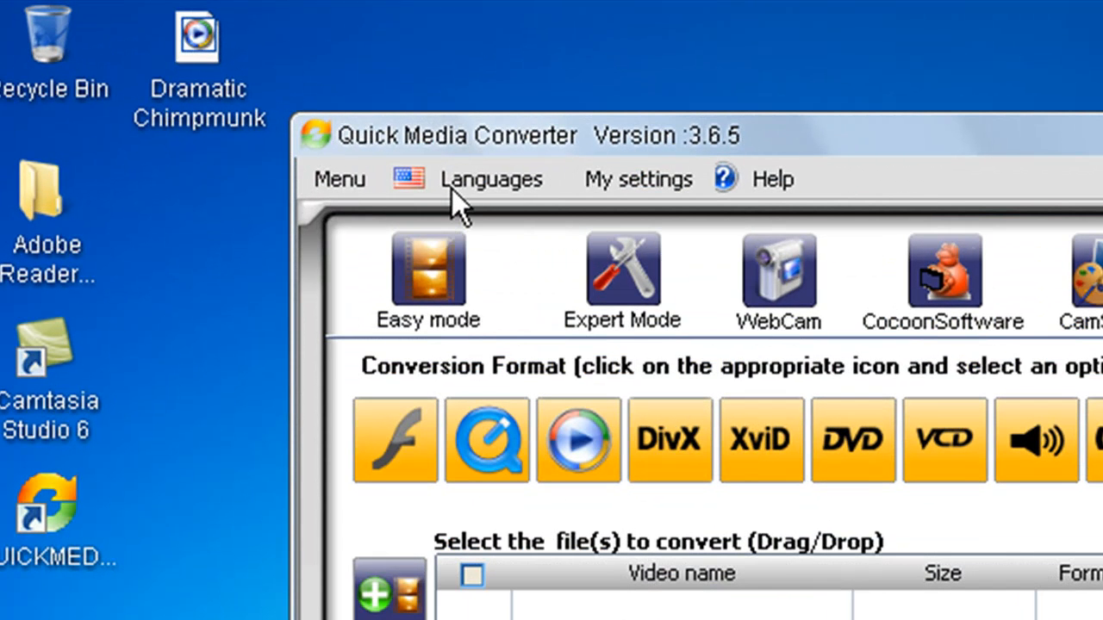
mouse_move(482, 202)
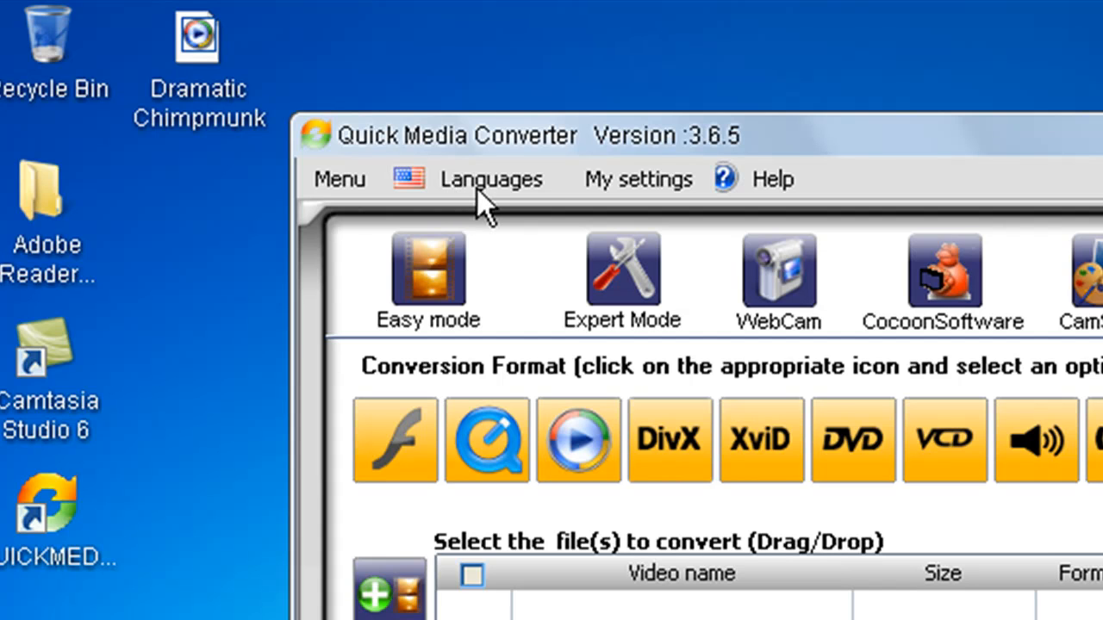
left_click(491, 179)
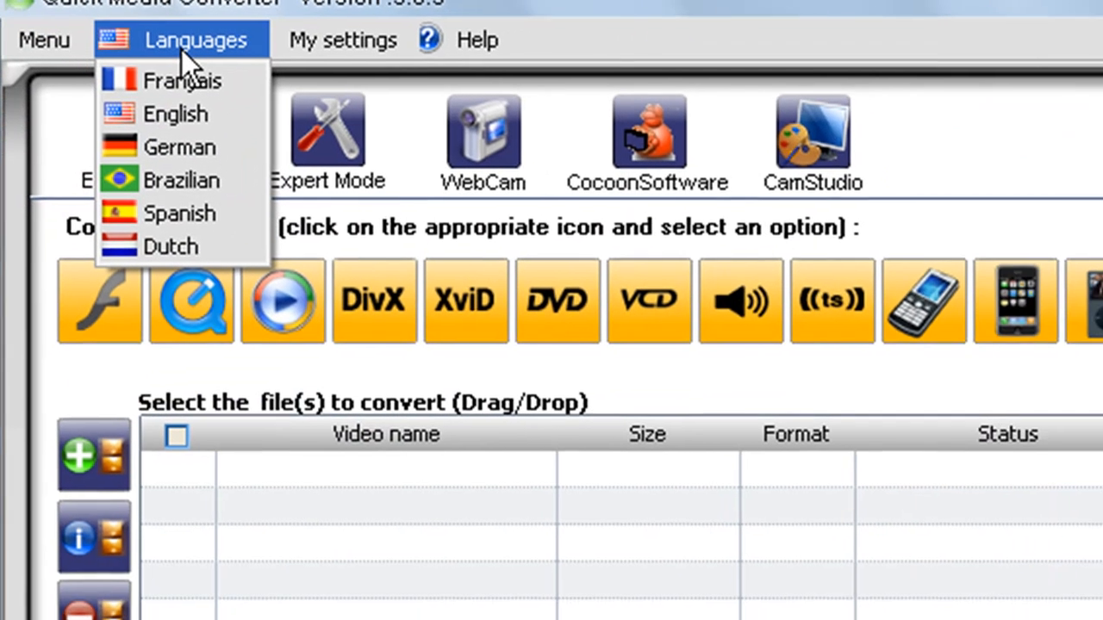
mouse_move(181, 79)
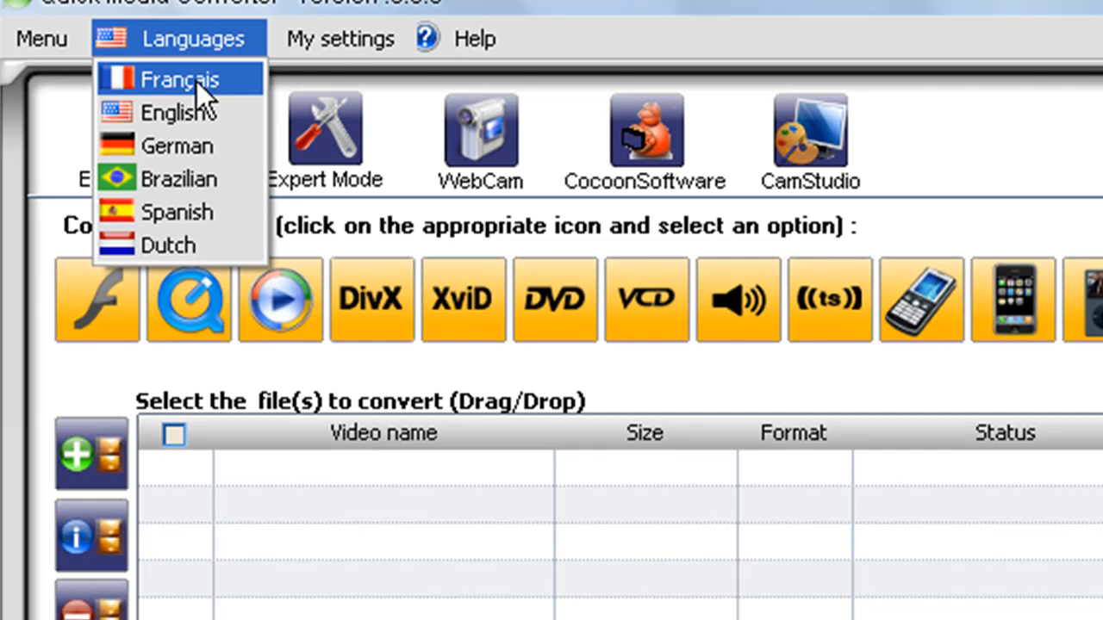
mouse_move(125, 13)
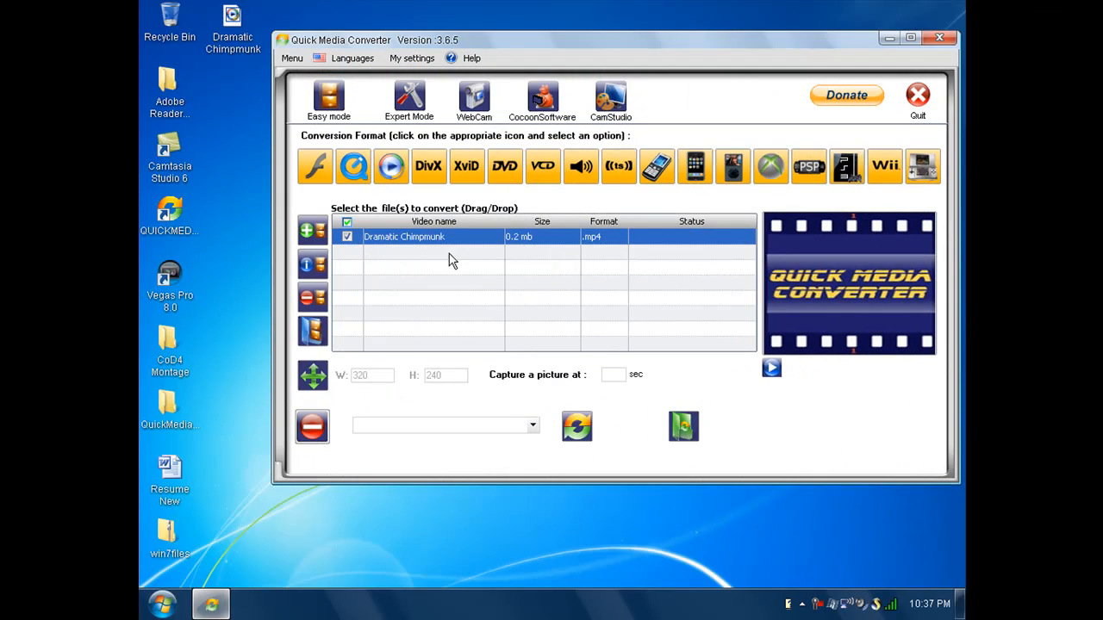
mouse_move(409, 213)
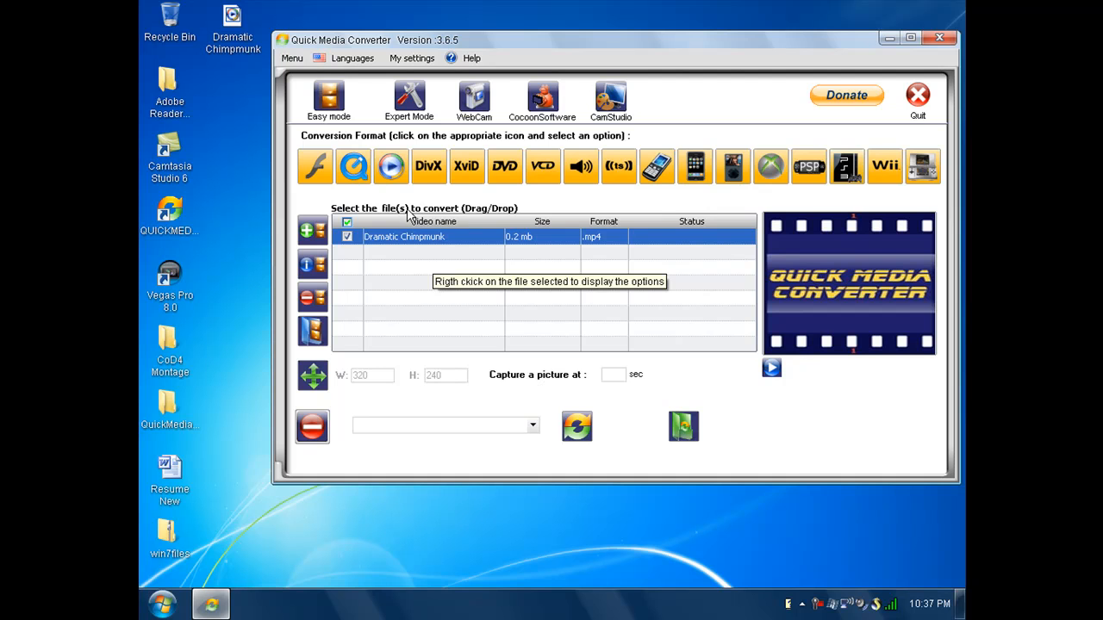
mouse_move(429, 166)
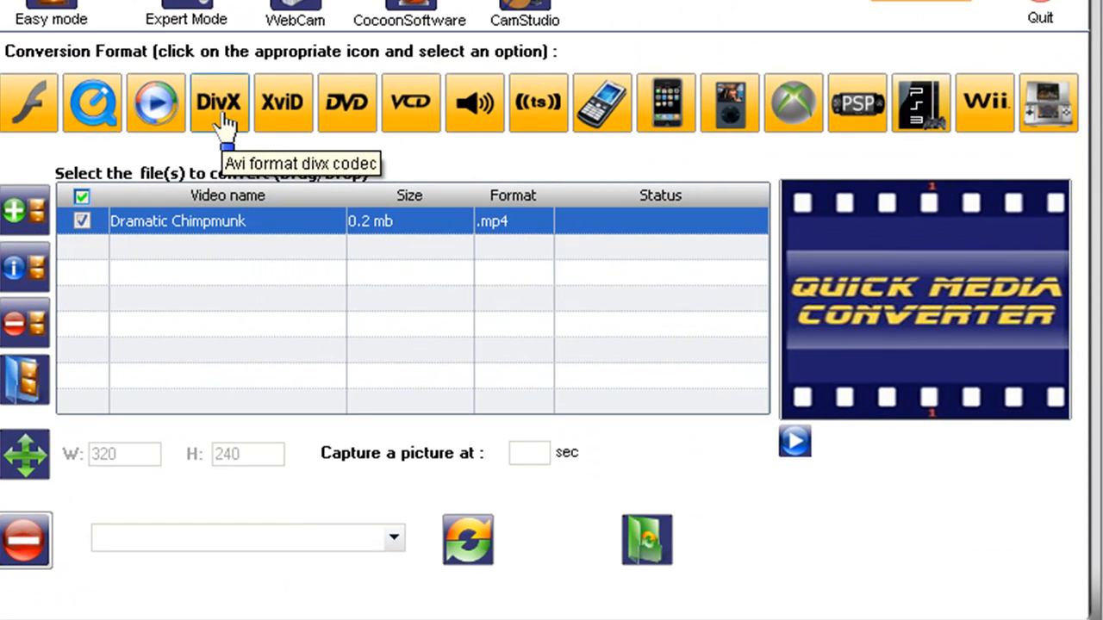
- Display the DivX format choices, including the 4:3, 16:9 and custom-resize AVI options
left_click(220, 102)
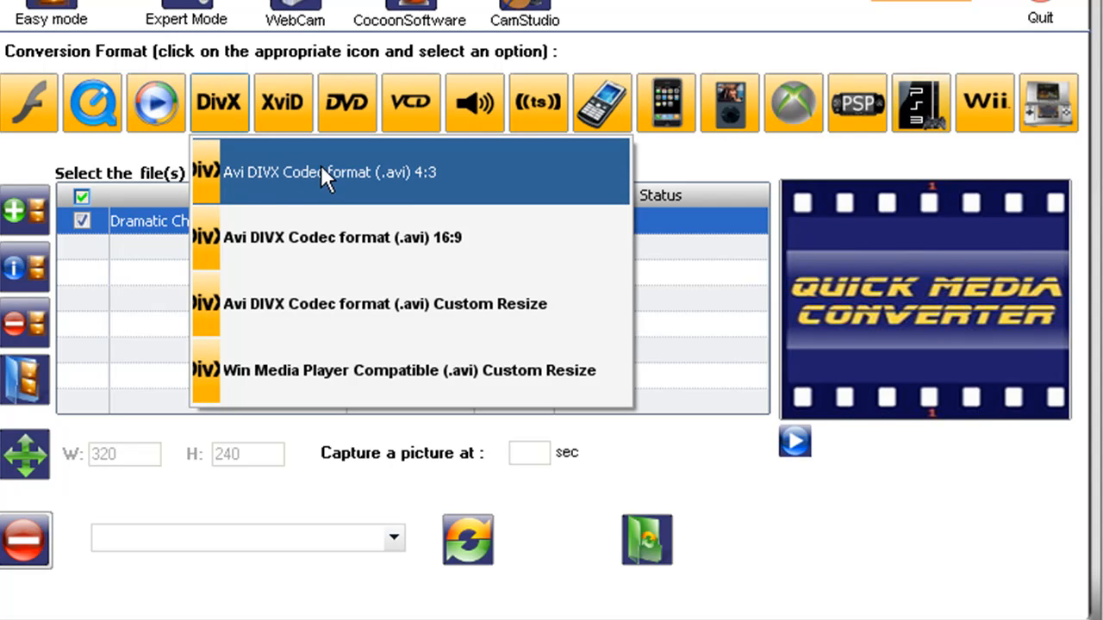
mouse_move(443, 189)
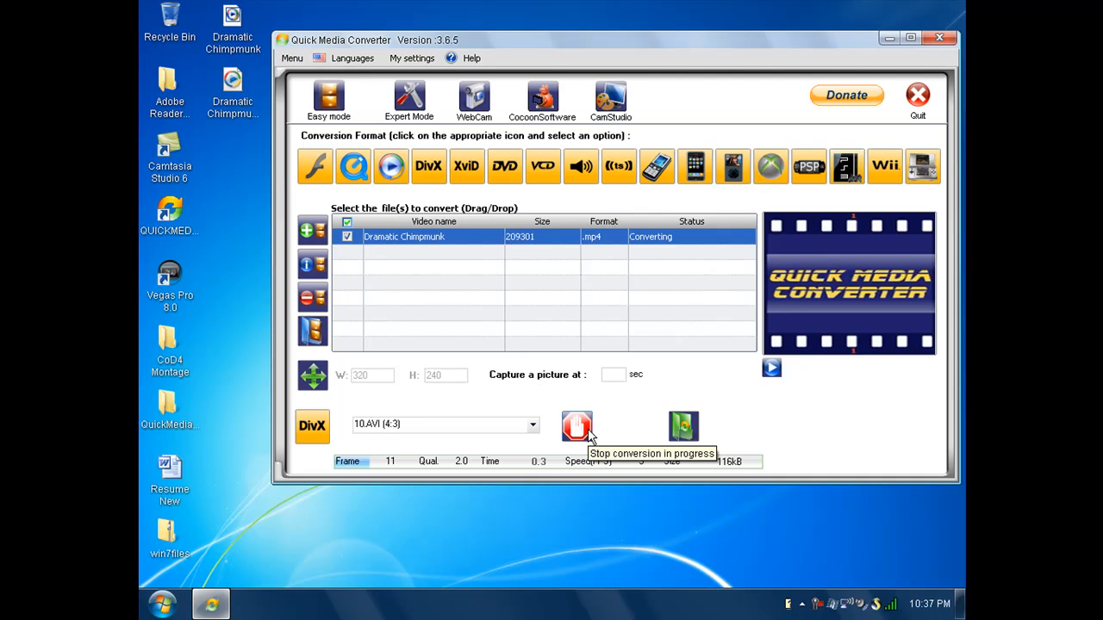
mouse_move(586, 435)
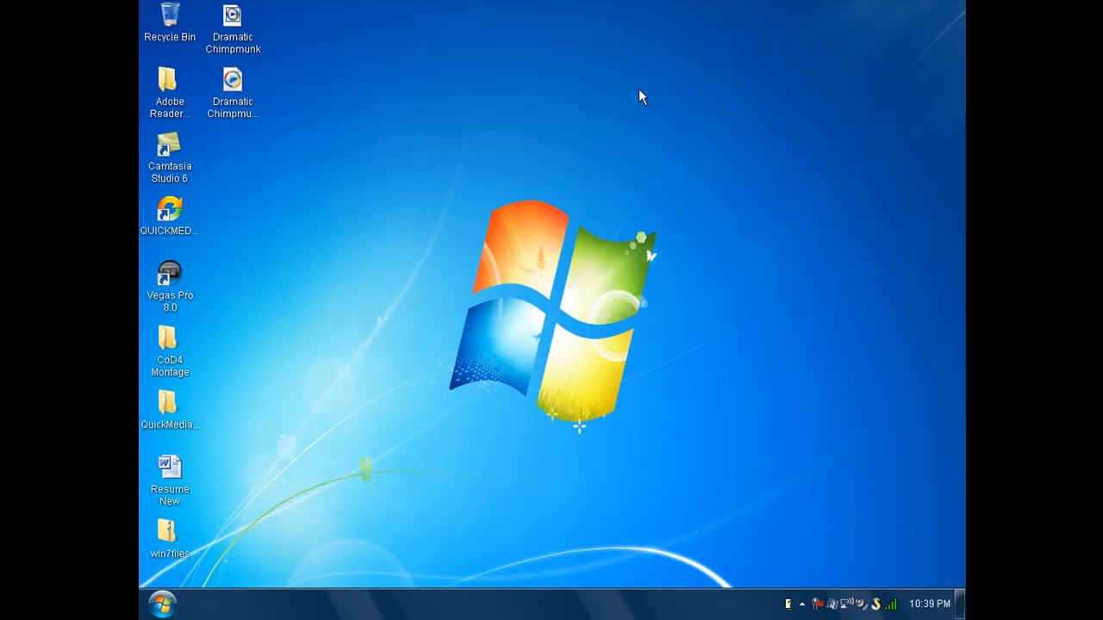
mouse_move(214, 92)
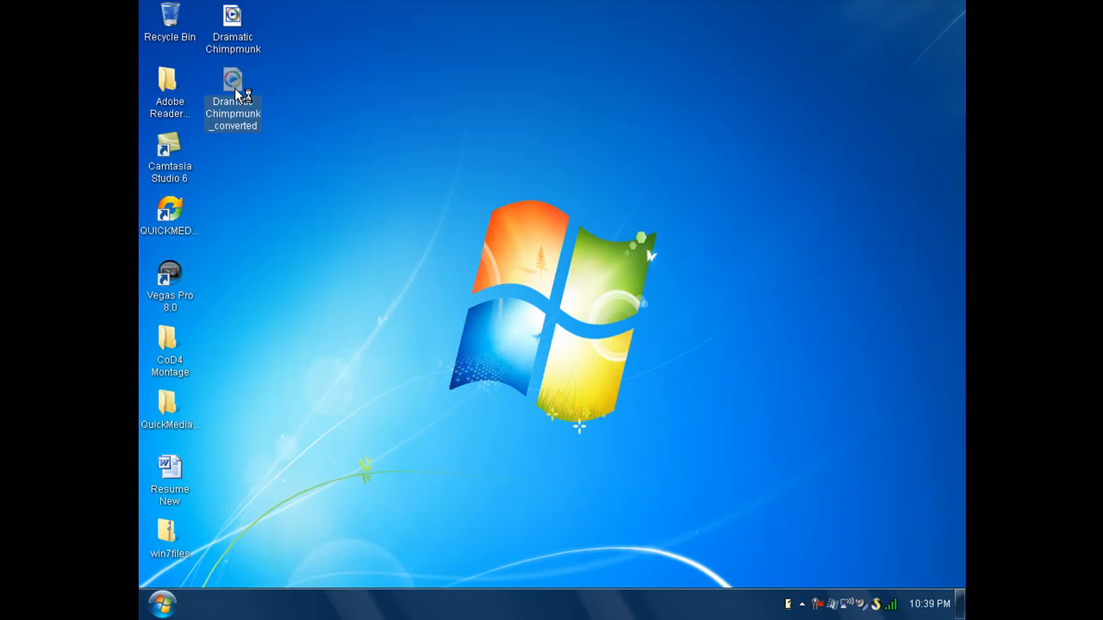
- Open Dramatic Chimpmunk_converted from the desktop in Windows Media Player
double_click(232, 82)
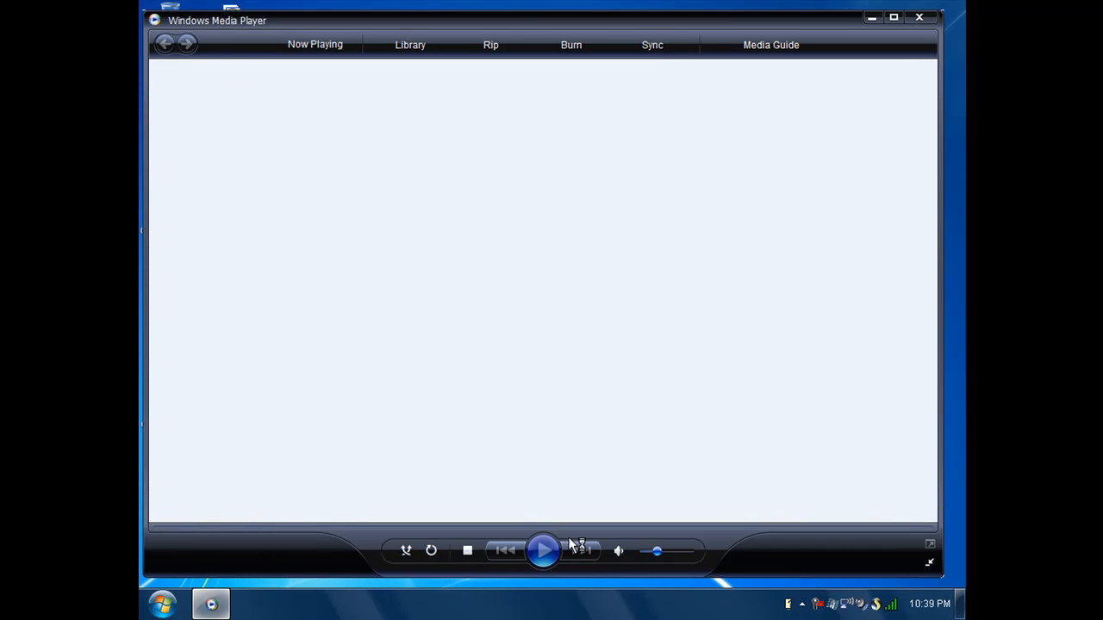
mouse_move(657, 551)
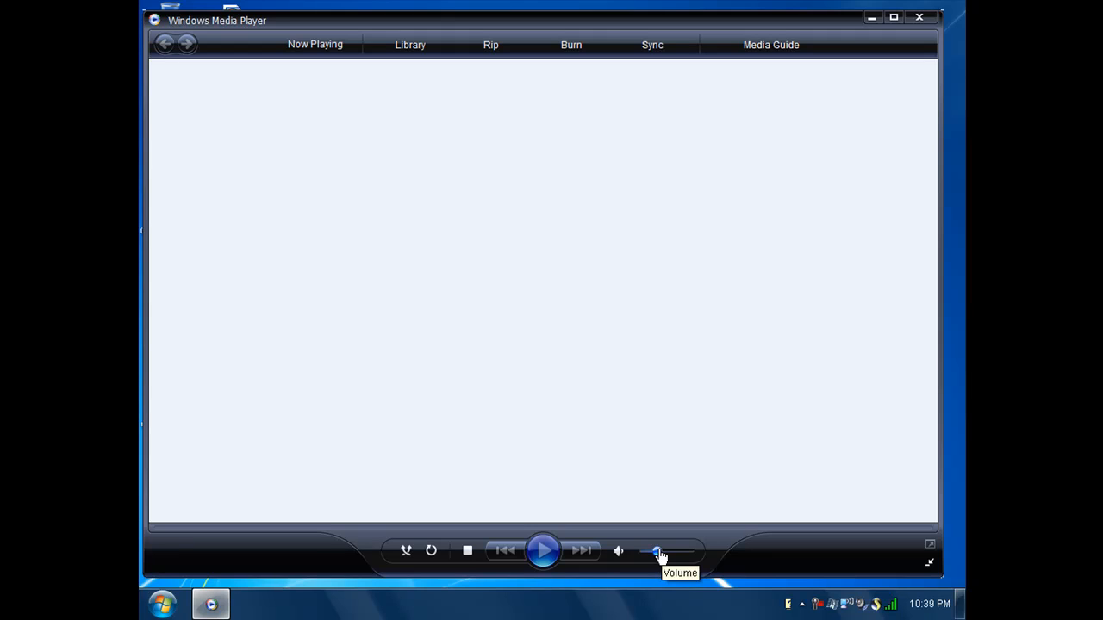
- Raise Windows Media Player's volume to maximum and play Dramatic Chimpmunk_converted
left_click_drag(656, 552, 689, 551)
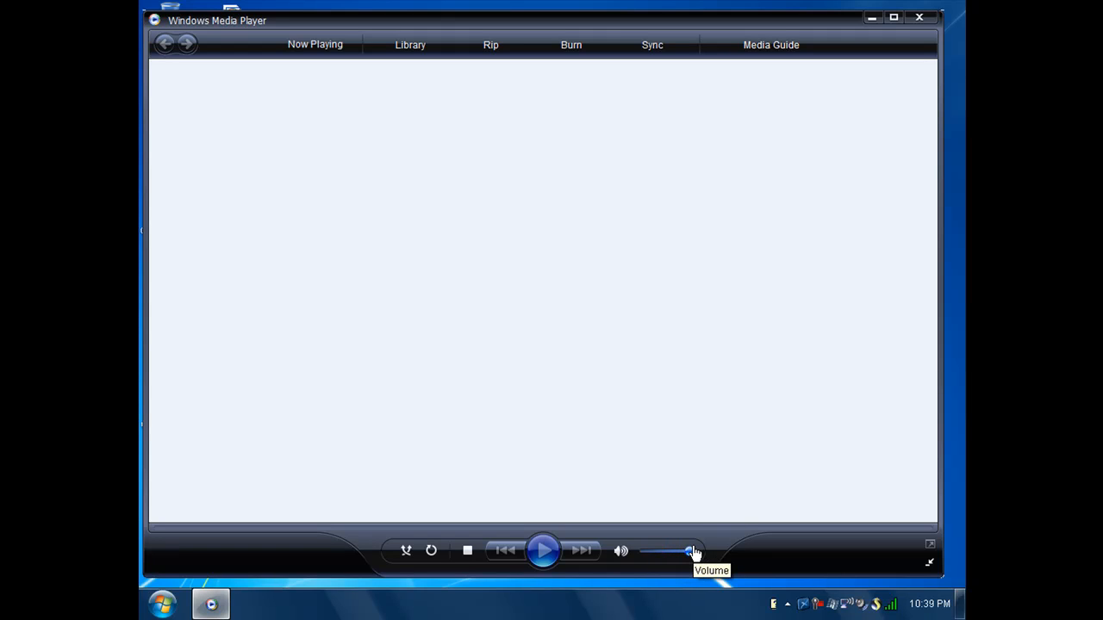
left_click(543, 550)
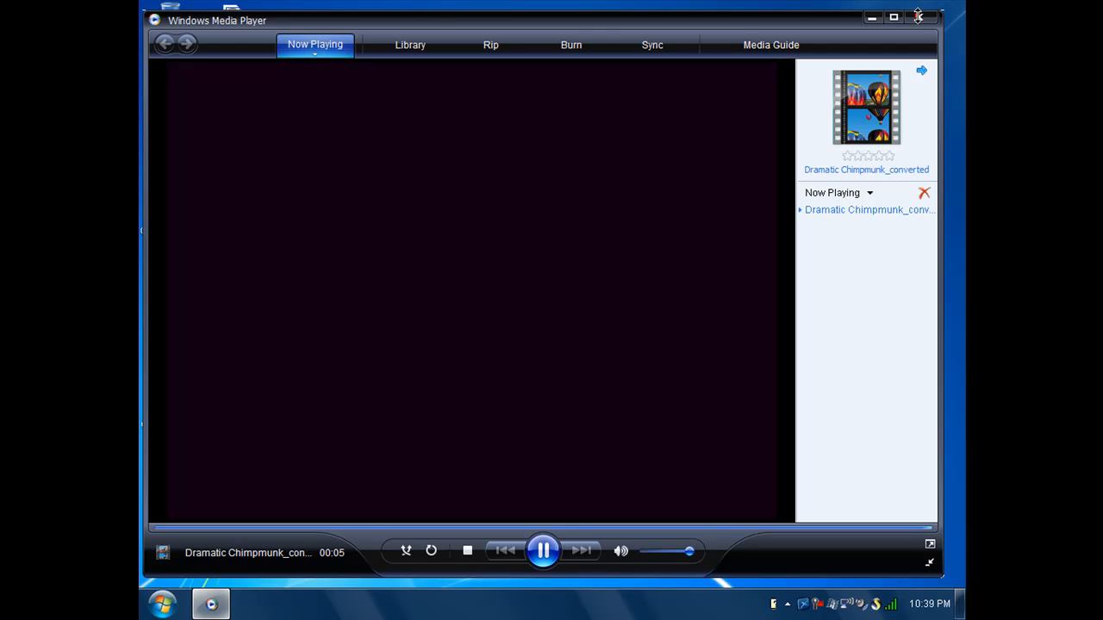
- Close Windows Media Player, leaving the original and converted Chimpmunk files on the desktop
left_click(918, 17)
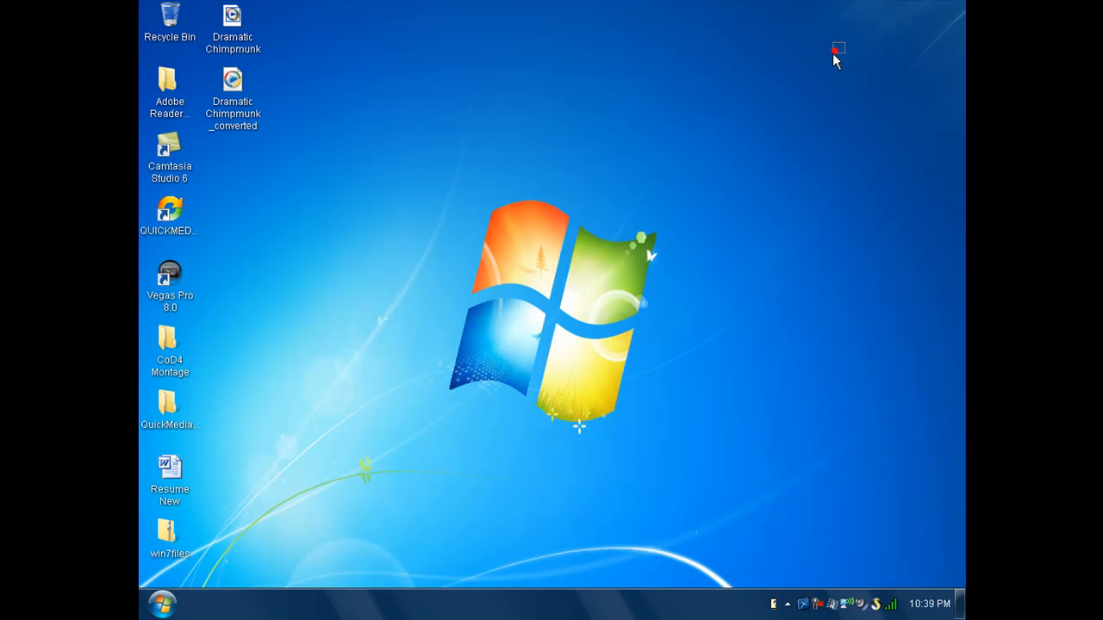
mouse_move(834, 60)
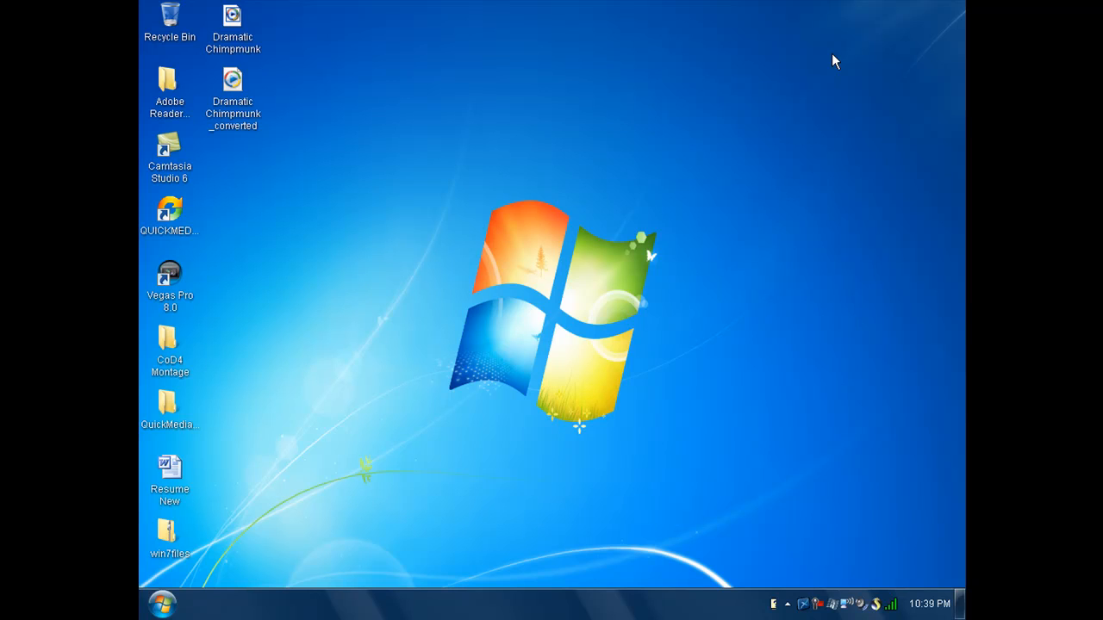